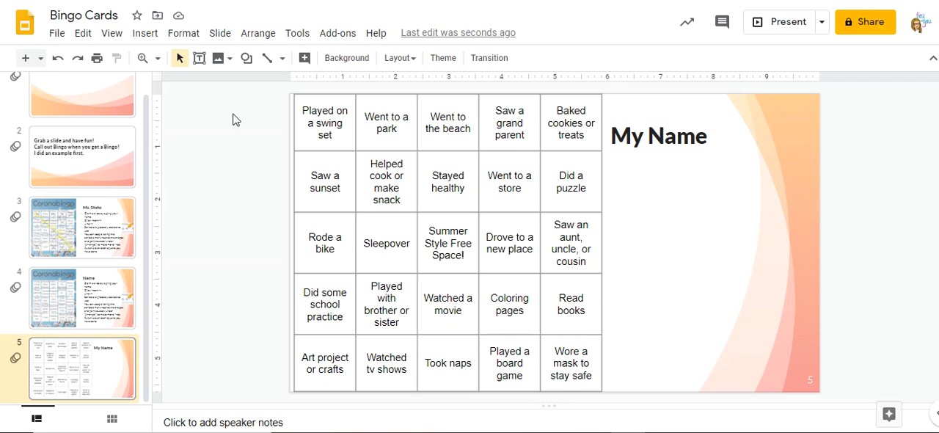
mouse_move(608, 137)
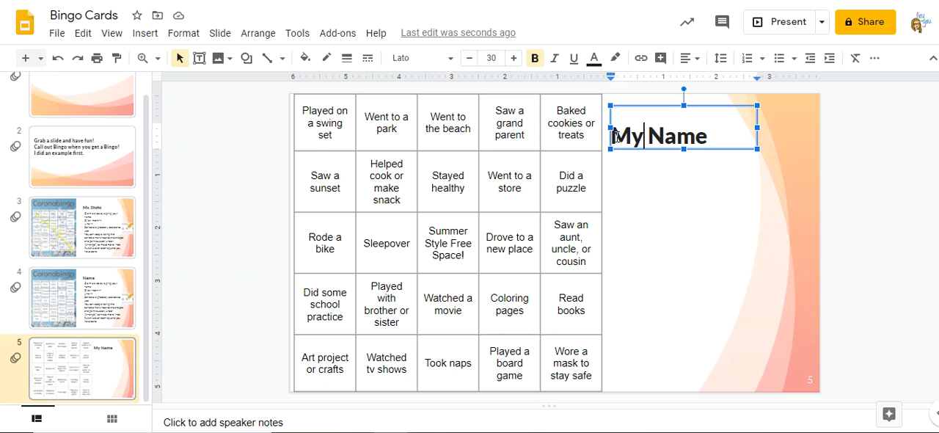
Replace the 'My Name' heading text with 'Amy Stohs'.
triple_click(658, 136)
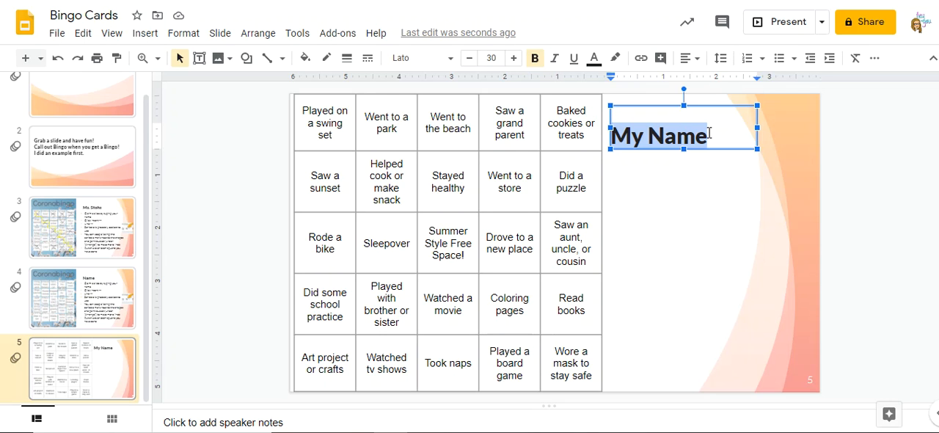
type("Amy S")
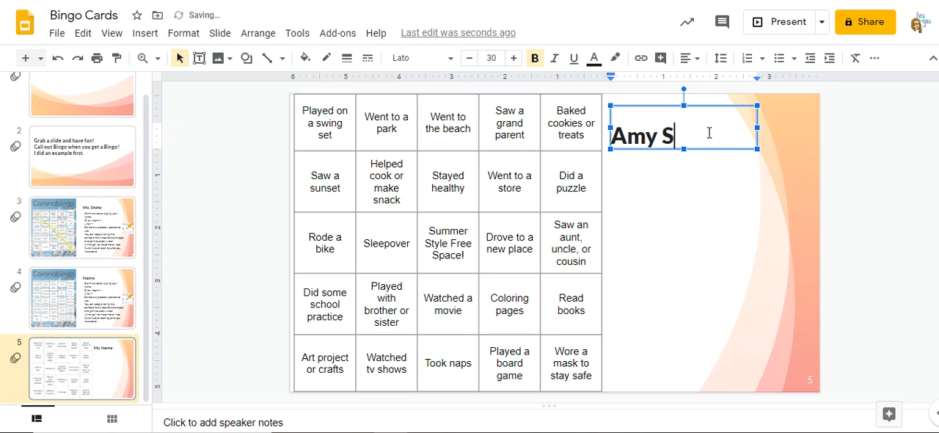
type("tohs")
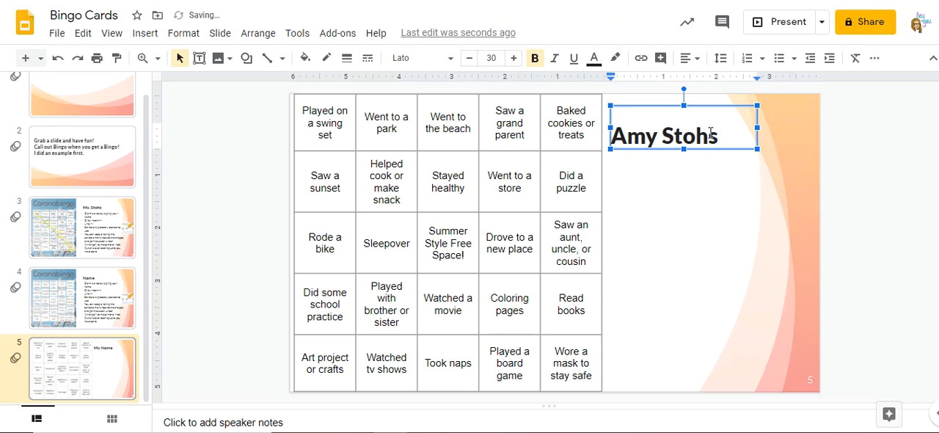
left_click(791, 153)
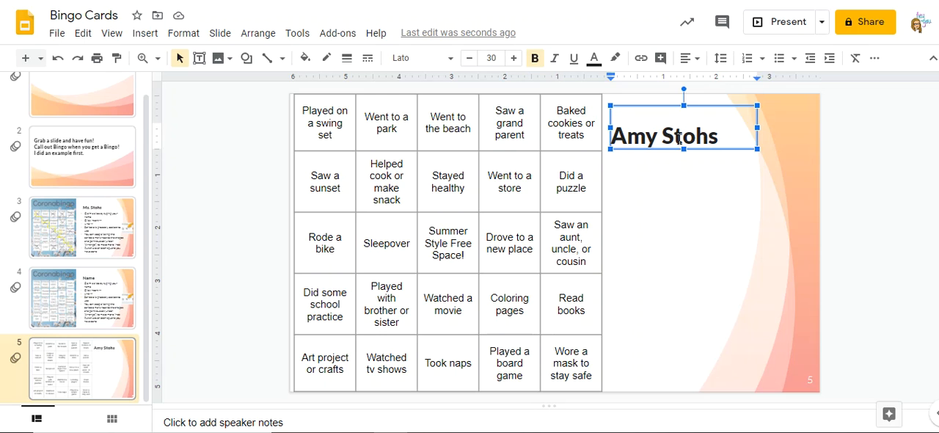
mouse_move(719, 204)
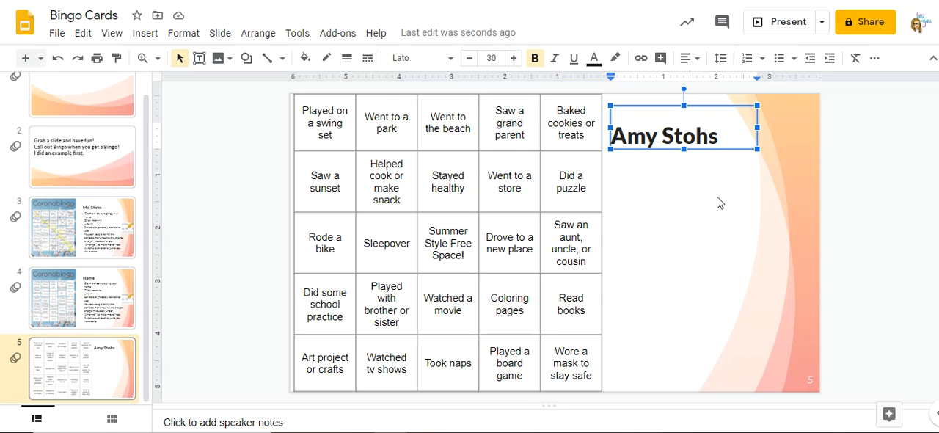
mouse_move(704, 212)
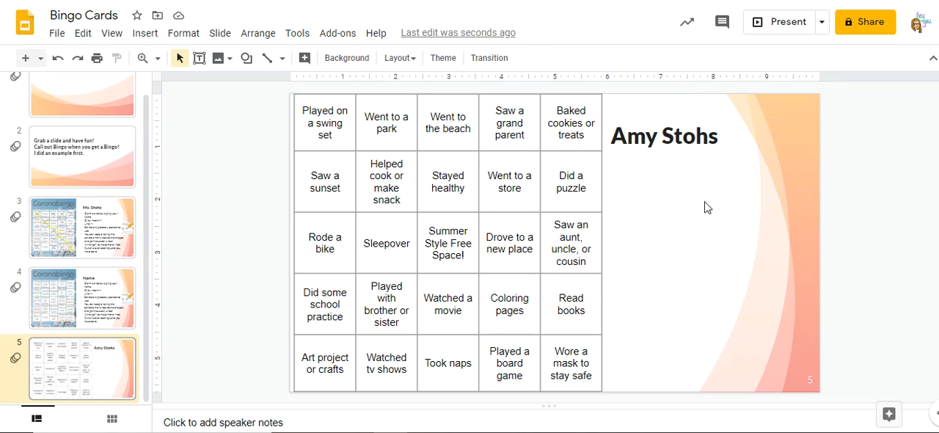
mouse_move(485, 158)
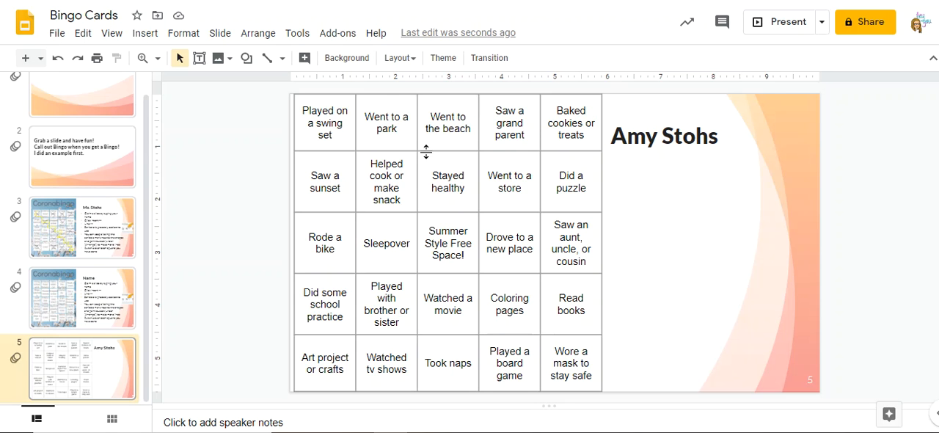
mouse_move(543, 153)
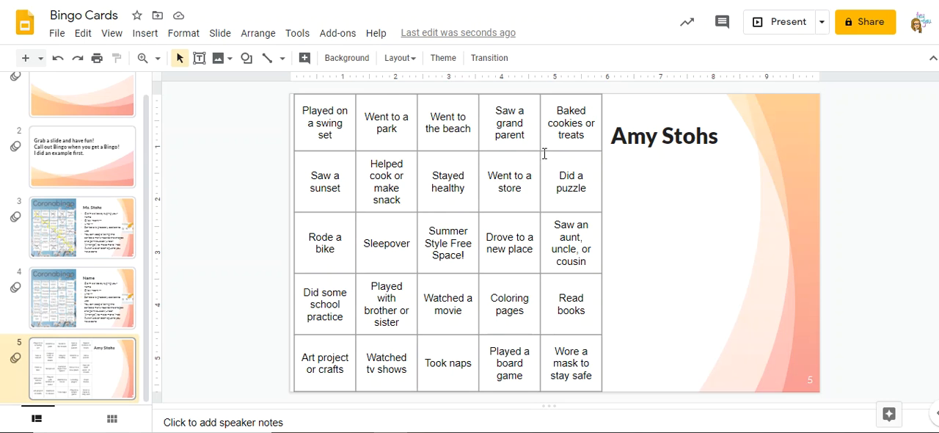
mouse_move(267, 57)
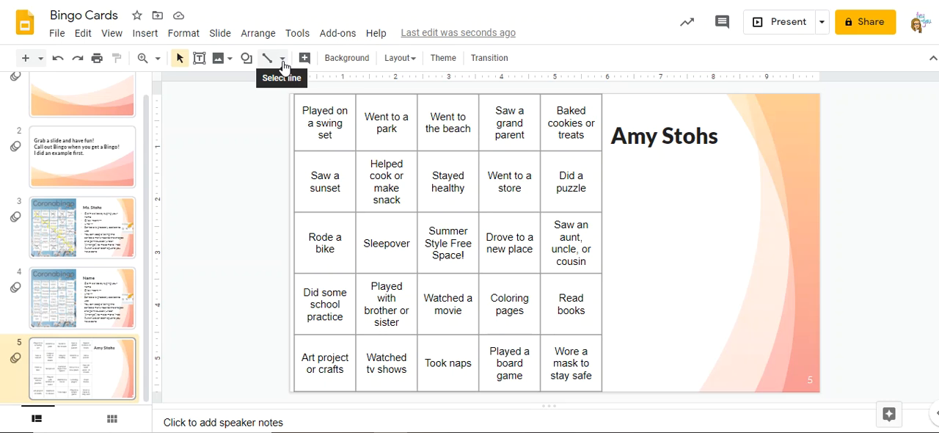
Use the Scribble tool to mark the park, cookies, puzzle and beach squares.
left_click(283, 58)
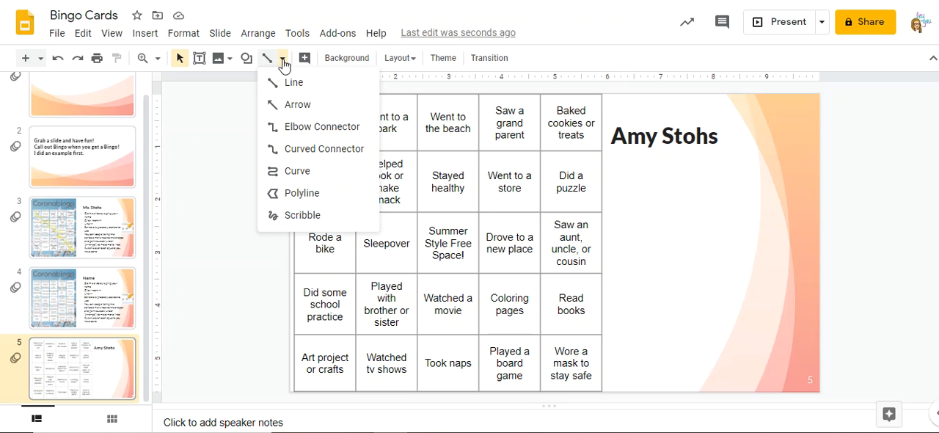
mouse_move(301, 215)
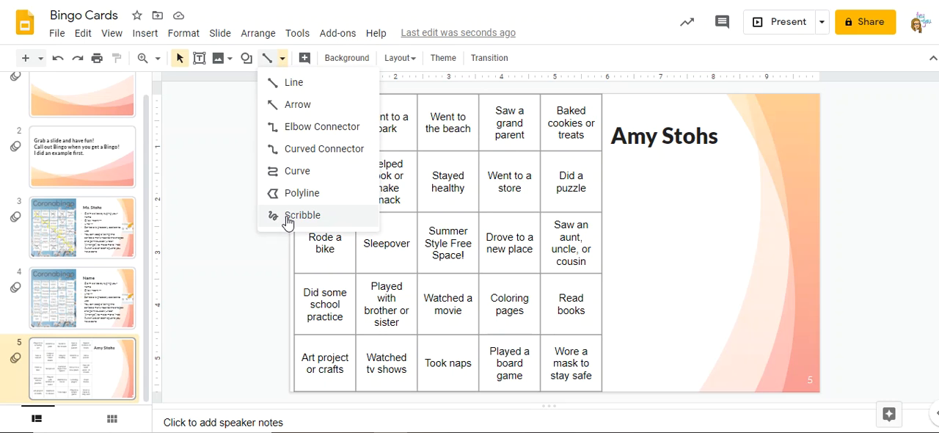
left_click(302, 215)
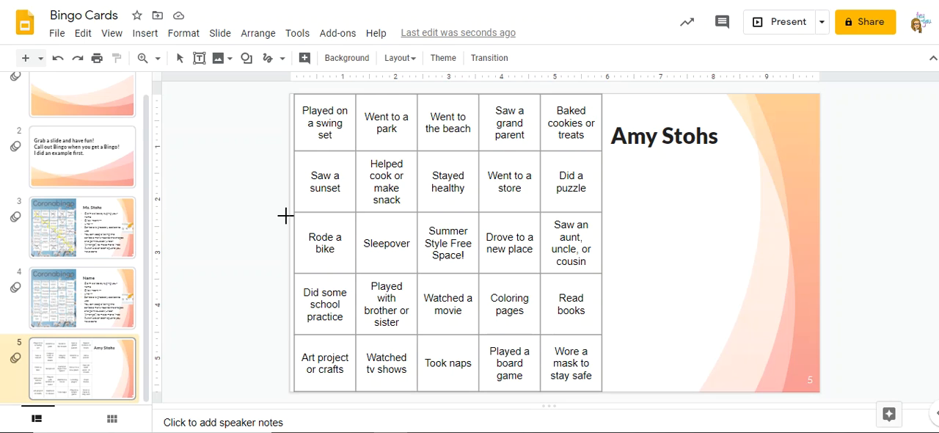
mouse_move(511, 140)
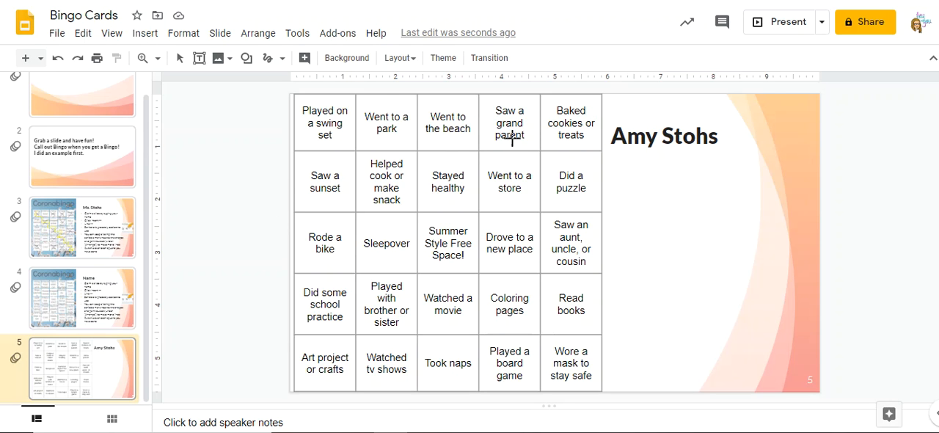
mouse_move(546, 113)
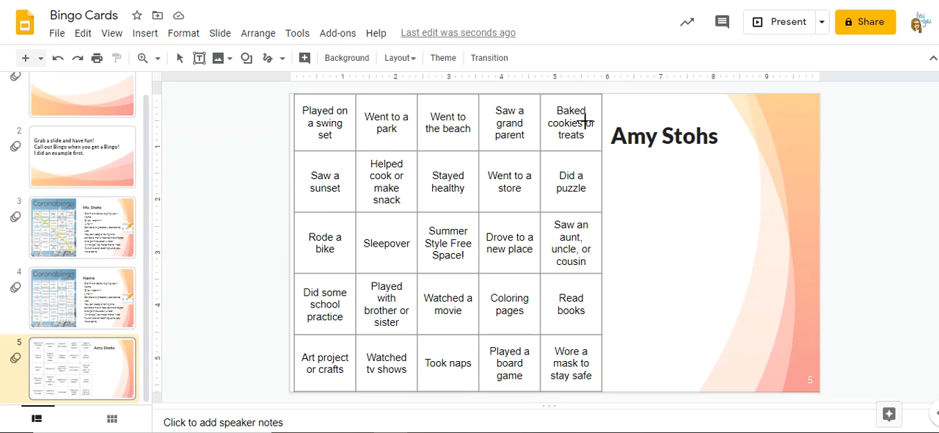
mouse_move(550, 105)
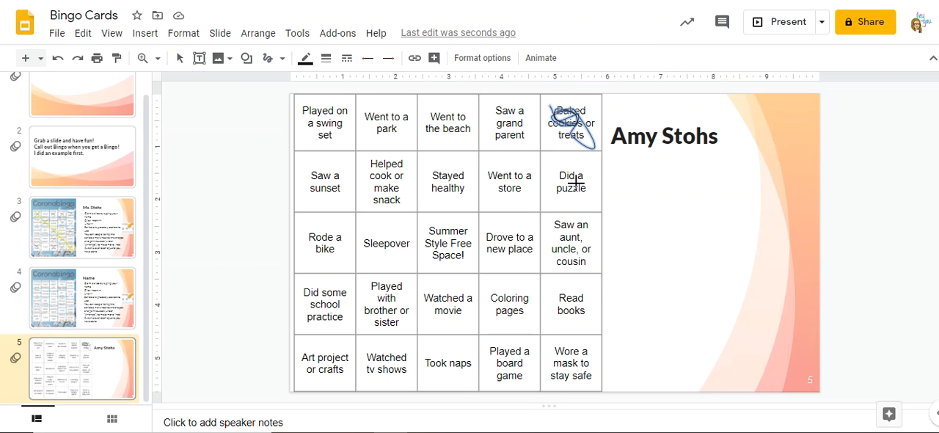
left_click(576, 178)
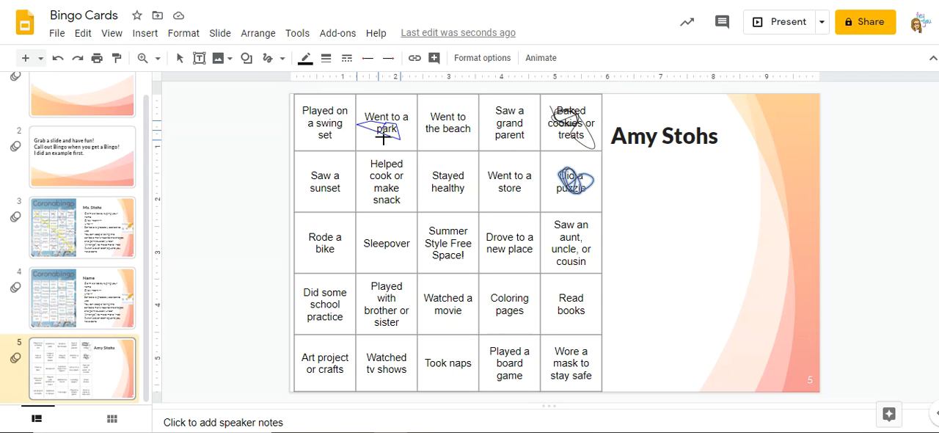
left_click(385, 124)
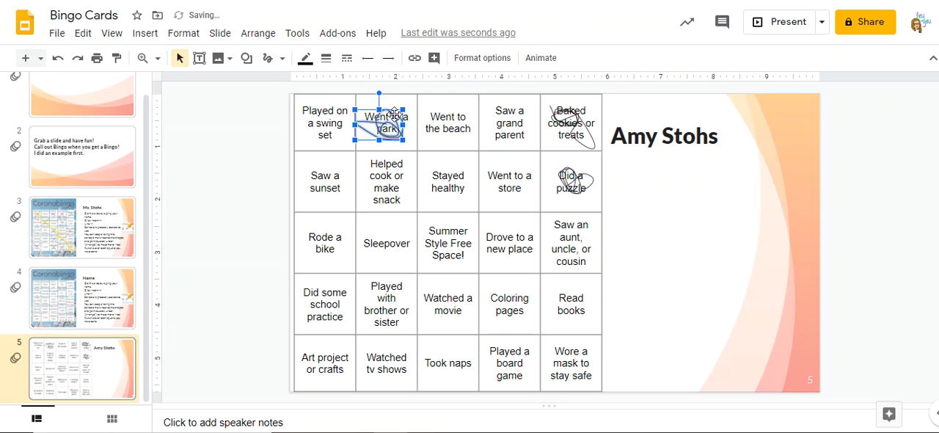
mouse_move(267, 63)
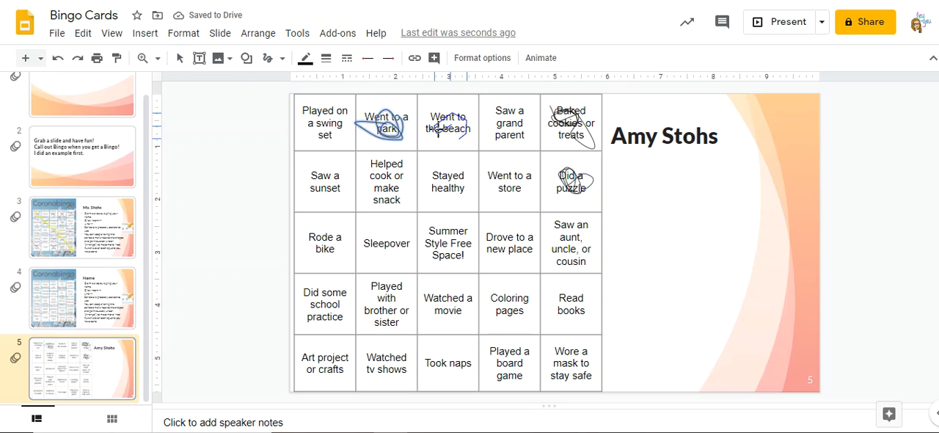
left_click(448, 122)
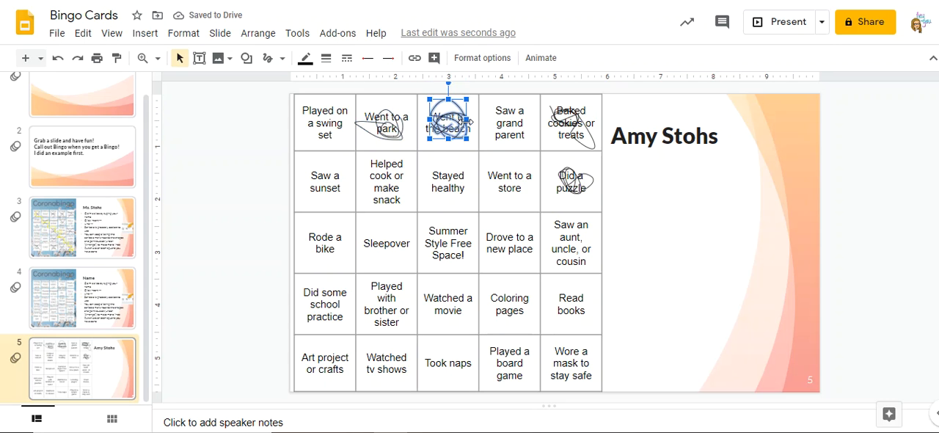
Draw two straight diagonal lines crossing over the Saw a sunset cell.
left_click(282, 57)
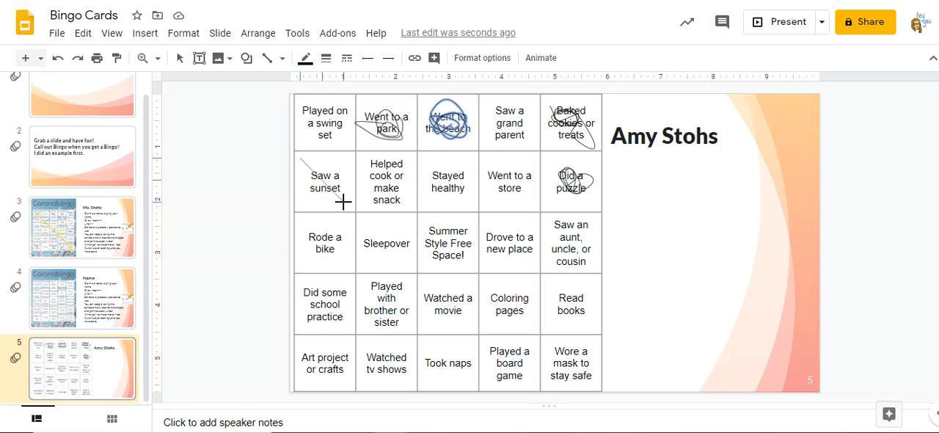
left_click_drag(301, 158, 345, 209)
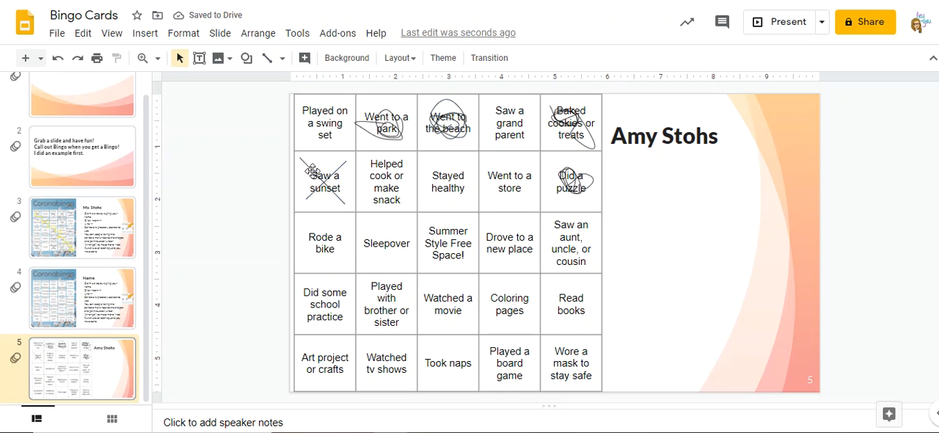
left_click(323, 180)
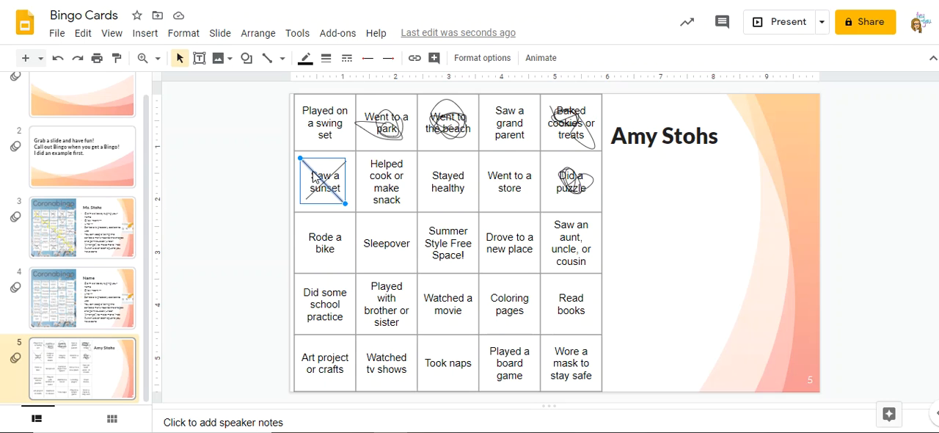
mouse_move(305, 58)
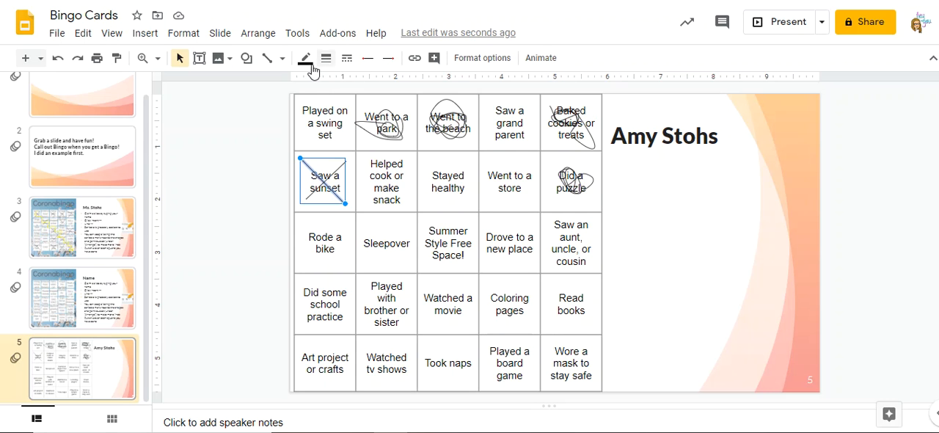
Color the X lines red and green, and set the red line to 3px.
left_click(305, 58)
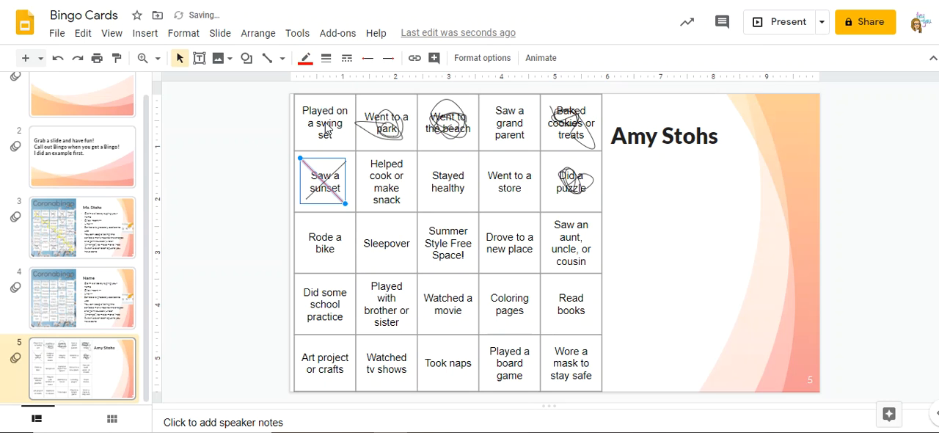
mouse_move(331, 154)
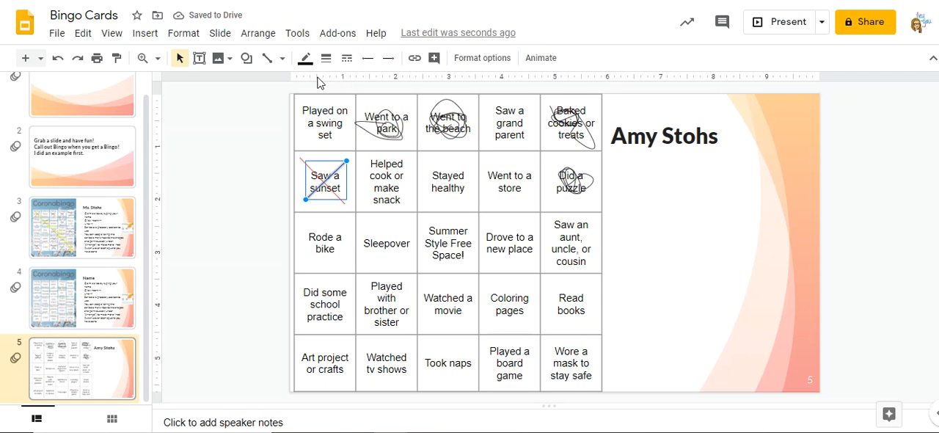
left_click(304, 58)
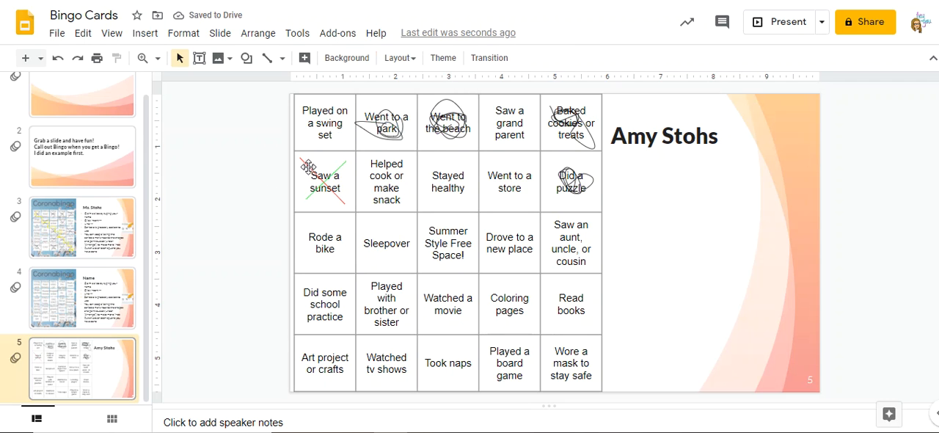
left_click(324, 182)
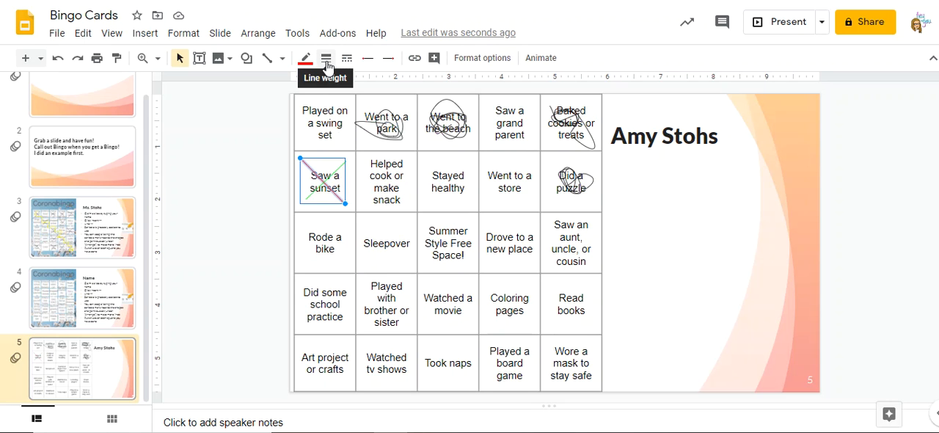
left_click(325, 58)
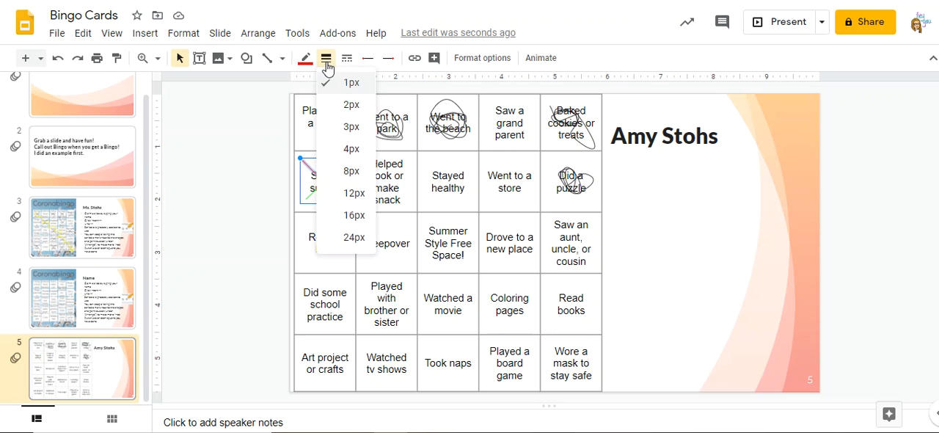
mouse_move(350, 110)
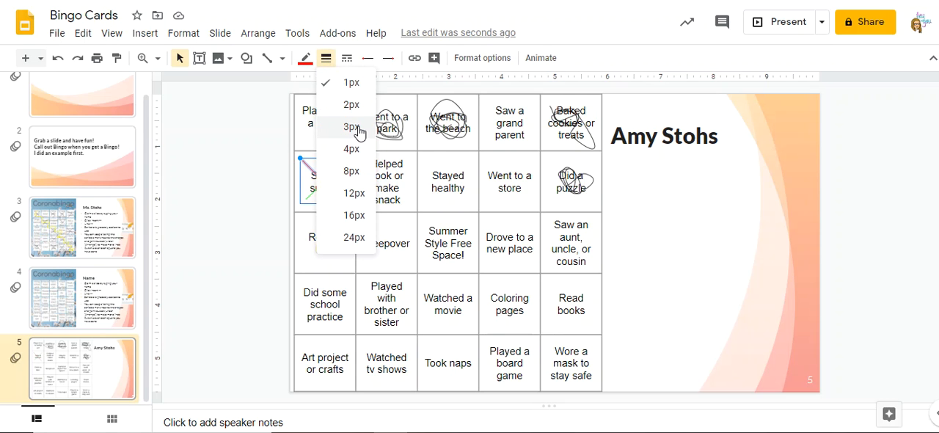
left_click(352, 126)
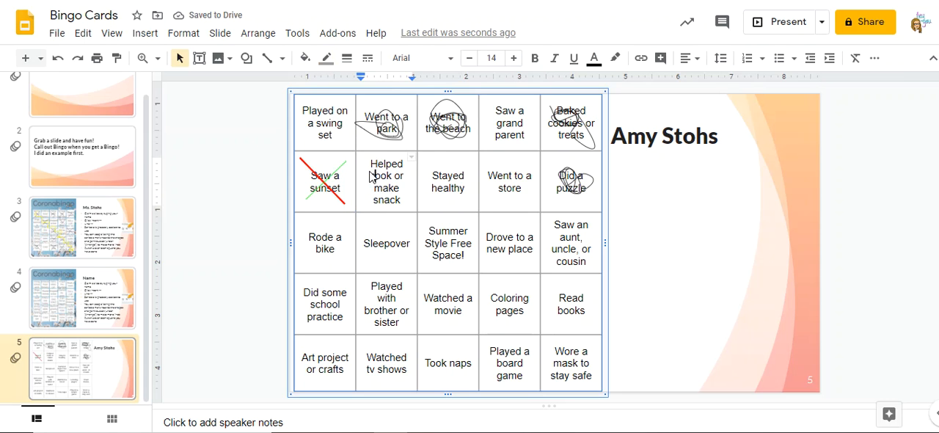
Thicken the green X line and set the park scribble to 4px weight.
left_click(324, 182)
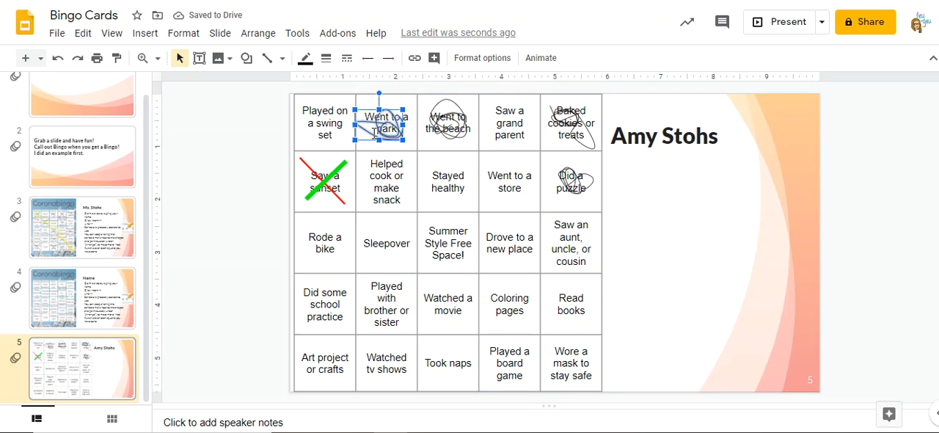
mouse_move(326, 58)
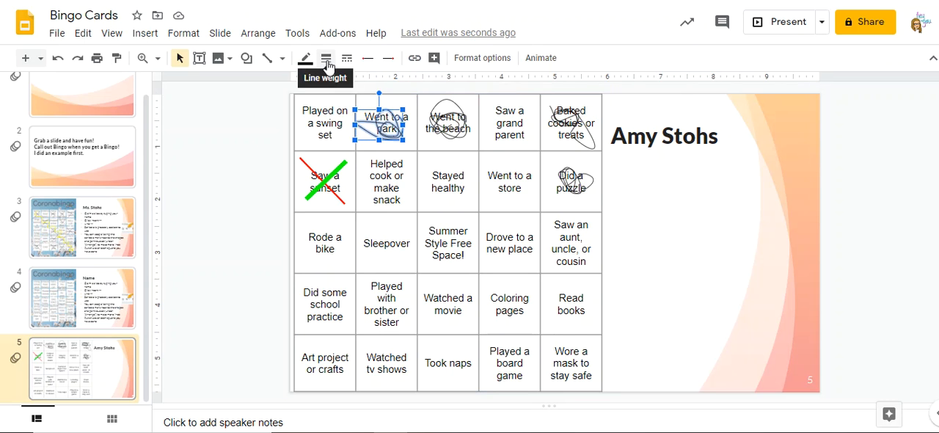
left_click(326, 58)
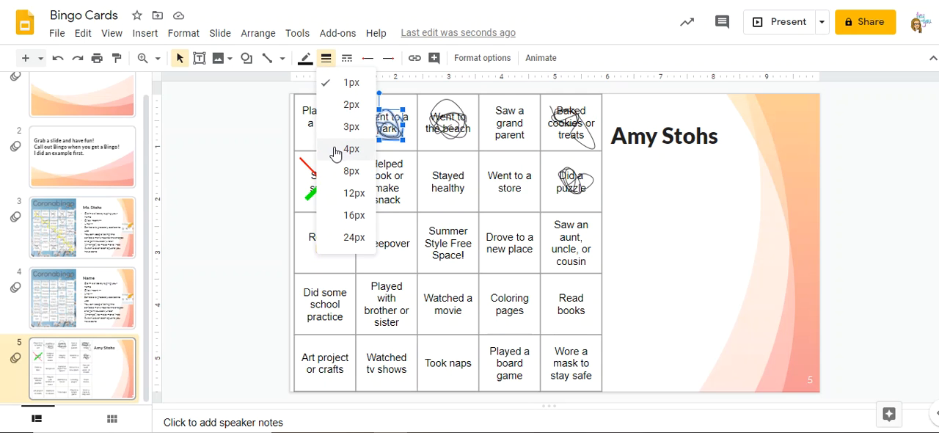
left_click(351, 149)
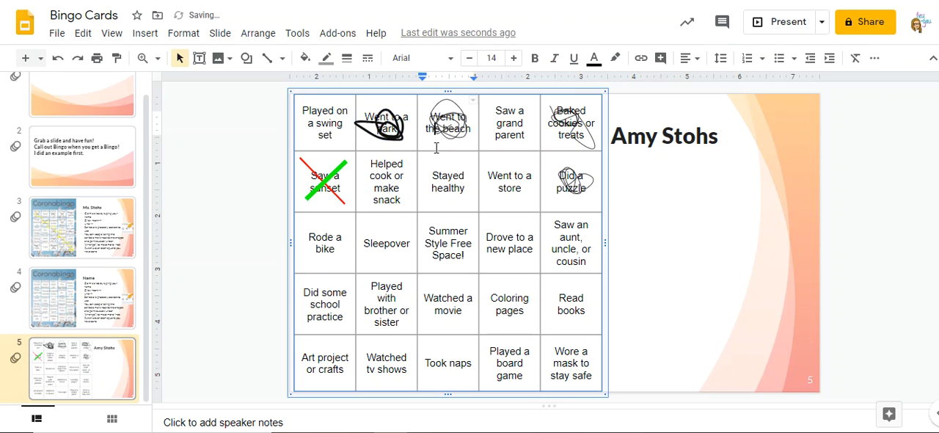